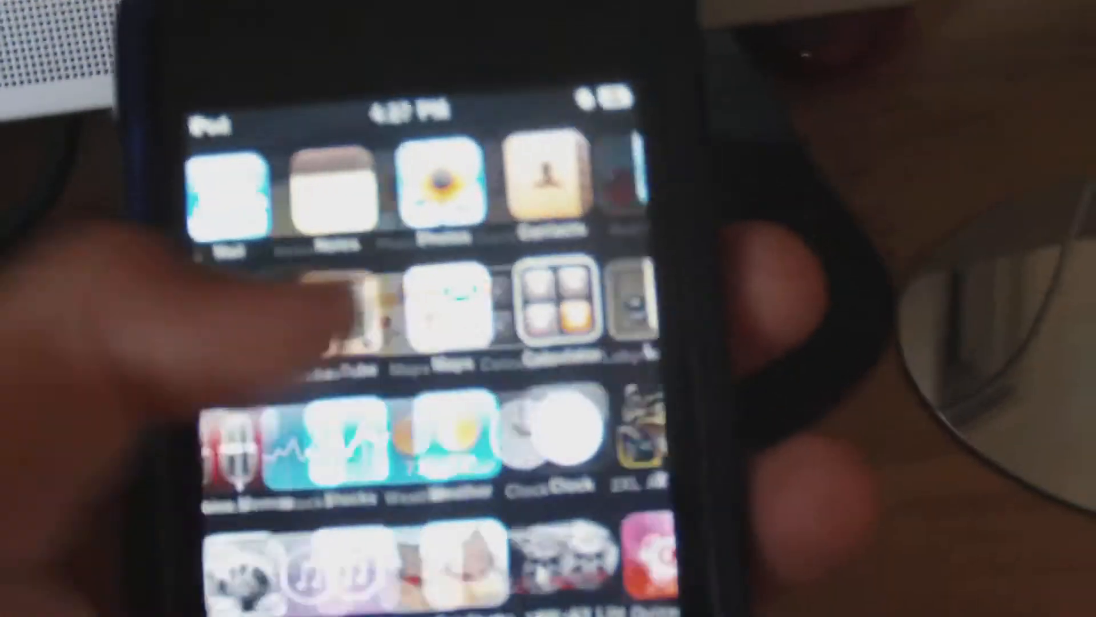
# Save the downloaded Spirit jailbreak tool to the computer
pyautogui.hscroll(-3)
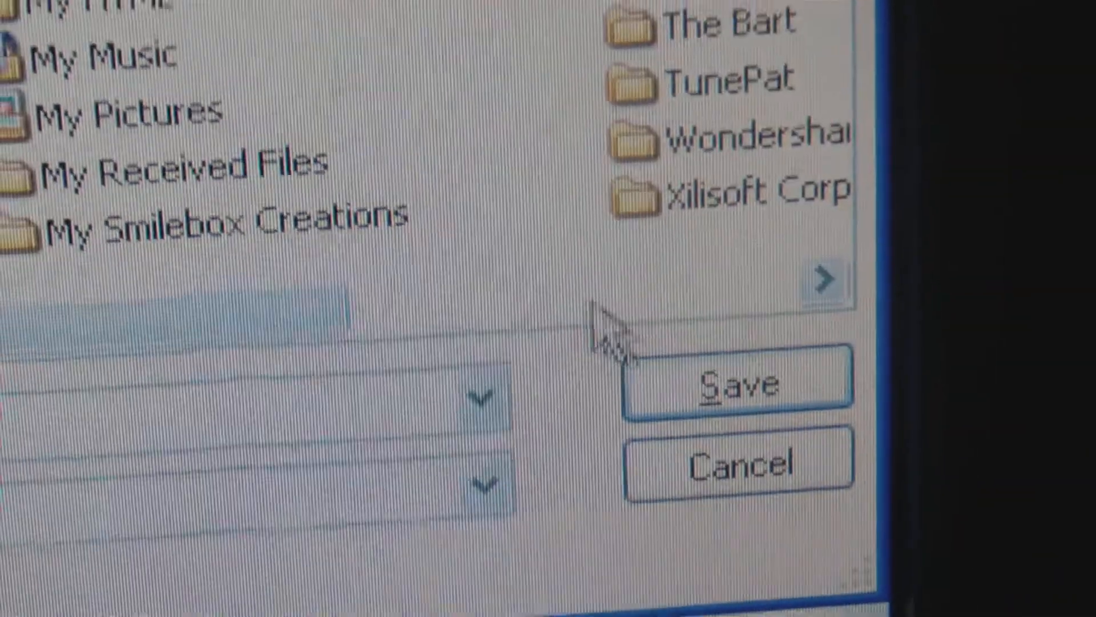
pyautogui.click(735, 381)
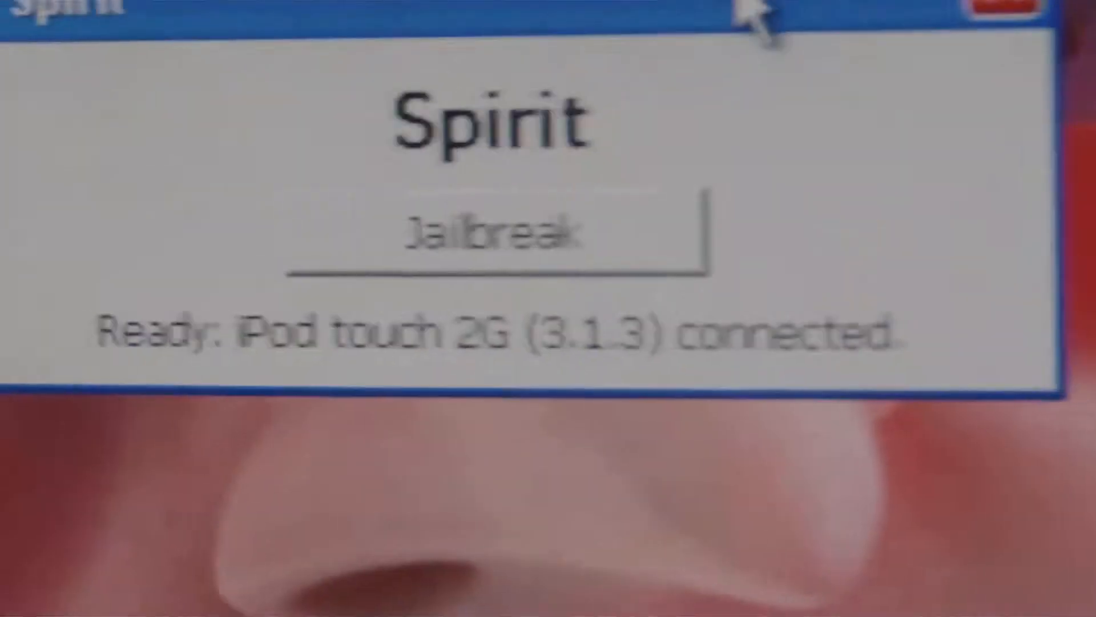
# Jailbreak the connected iPod touch 2G running 3.1.3 until Spirit reports success
pyautogui.click(497, 231)
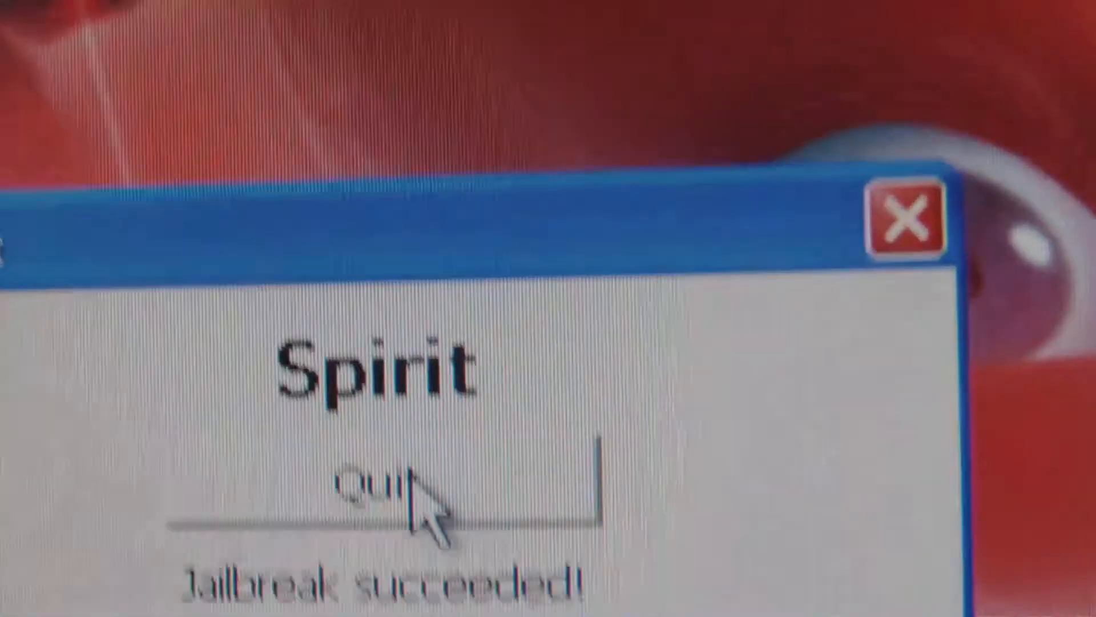